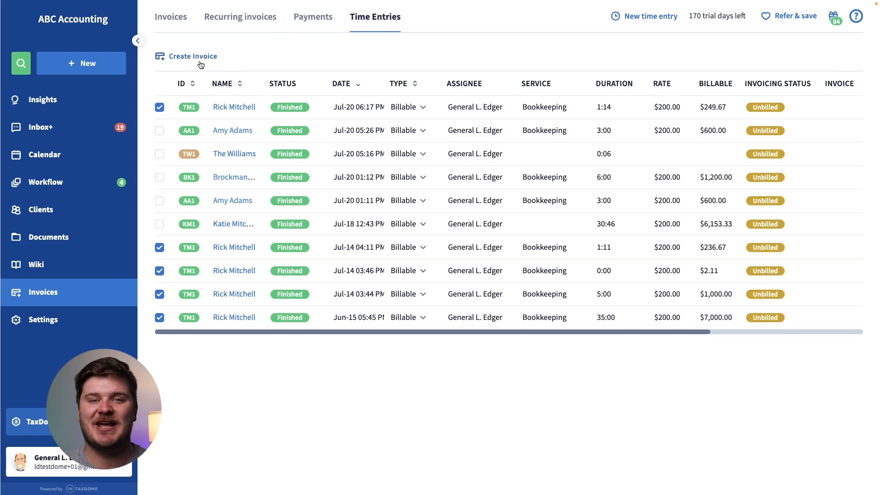
pyautogui.click(193, 56)
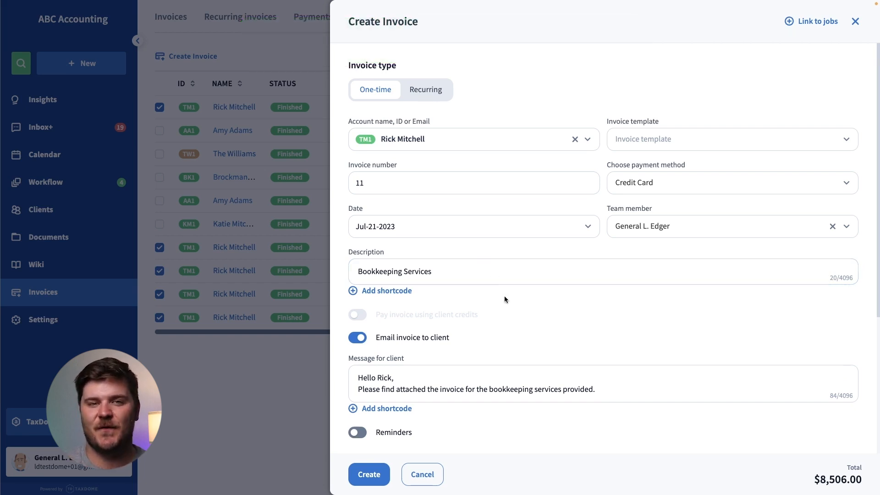
pyautogui.scroll(-3)
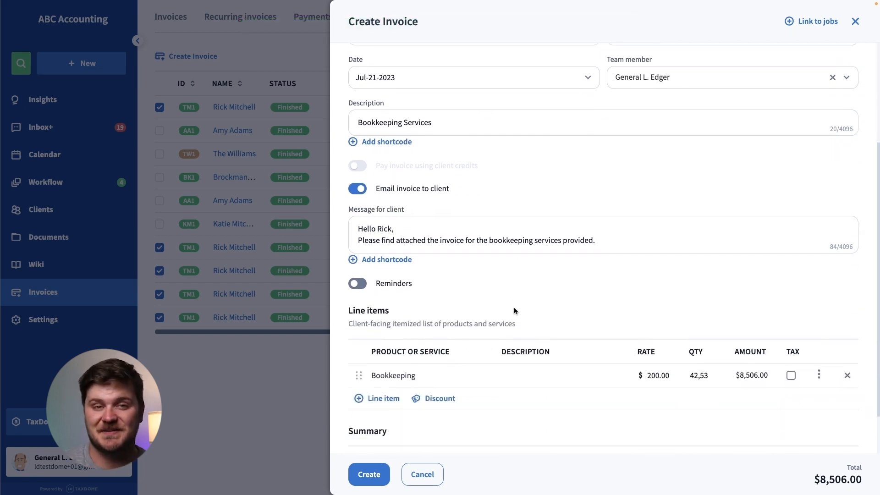
pyautogui.scroll(-3)
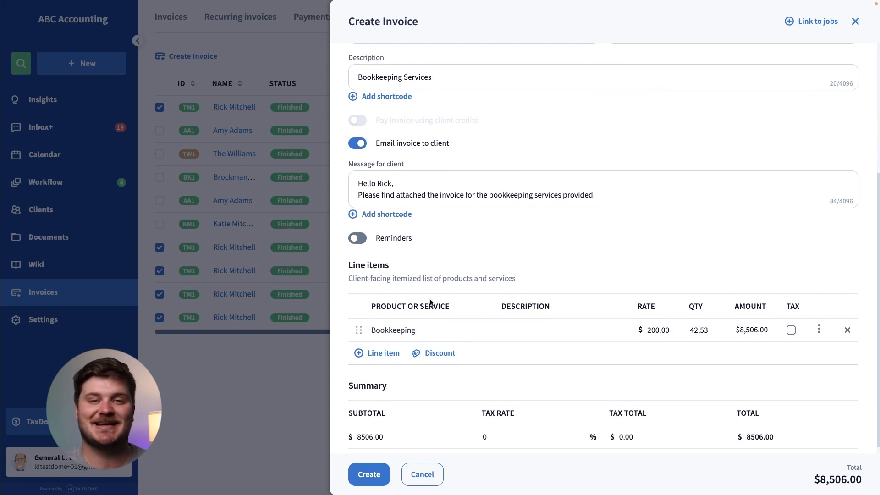
pyautogui.click(393, 330)
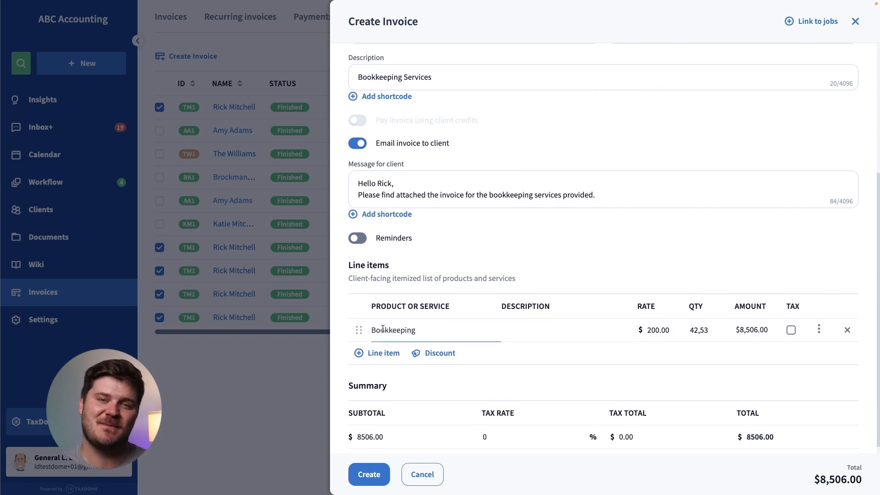
pyautogui.moveTo(461, 325)
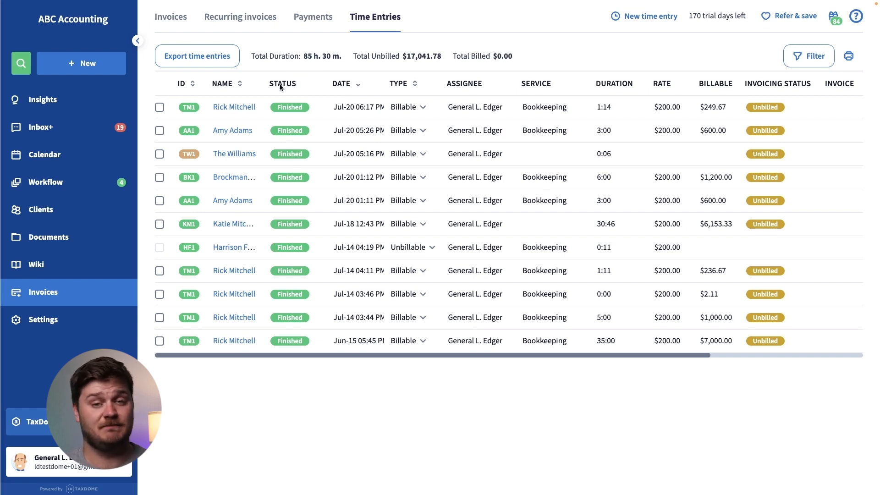
pyautogui.moveTo(587, 84)
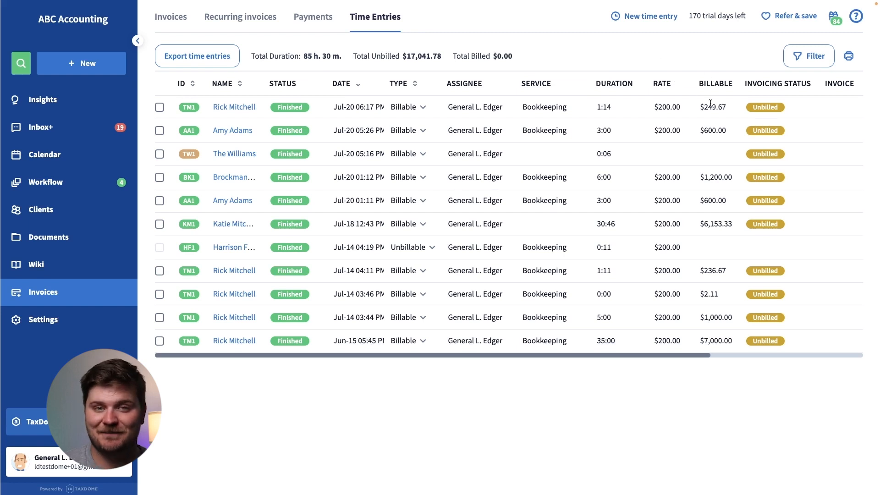
pyautogui.moveTo(697, 77)
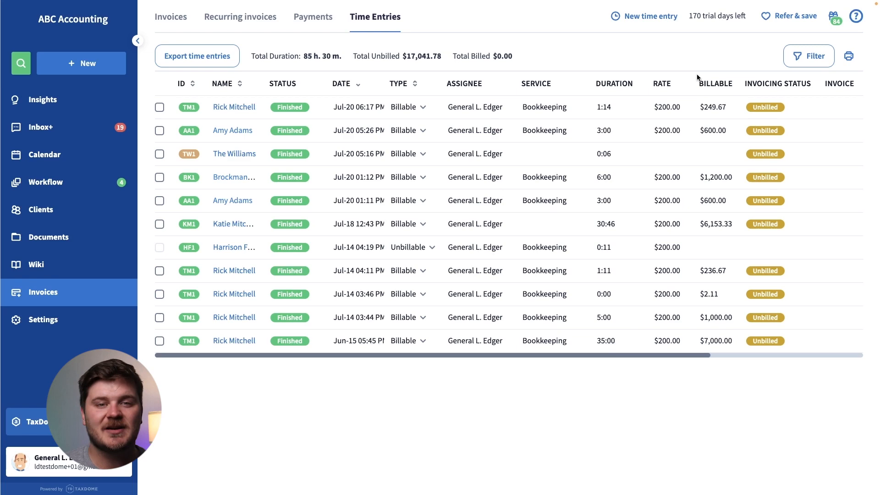
pyautogui.hscroll(3)
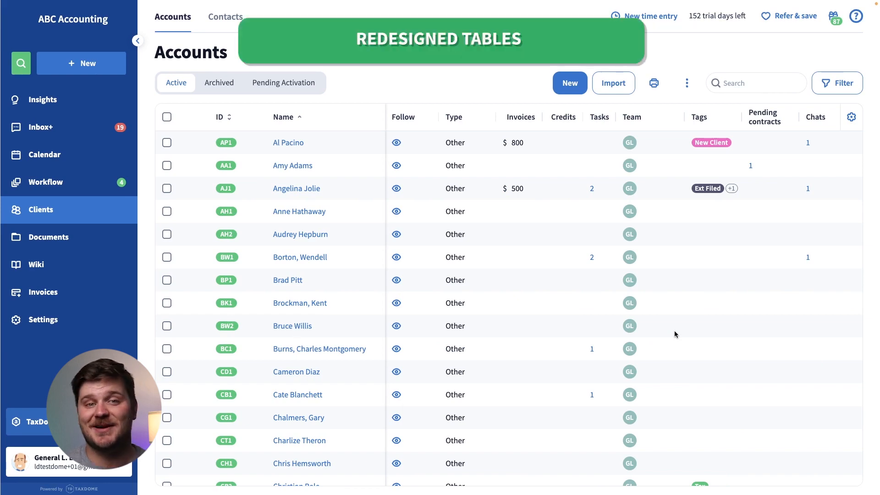
pyautogui.moveTo(629, 303)
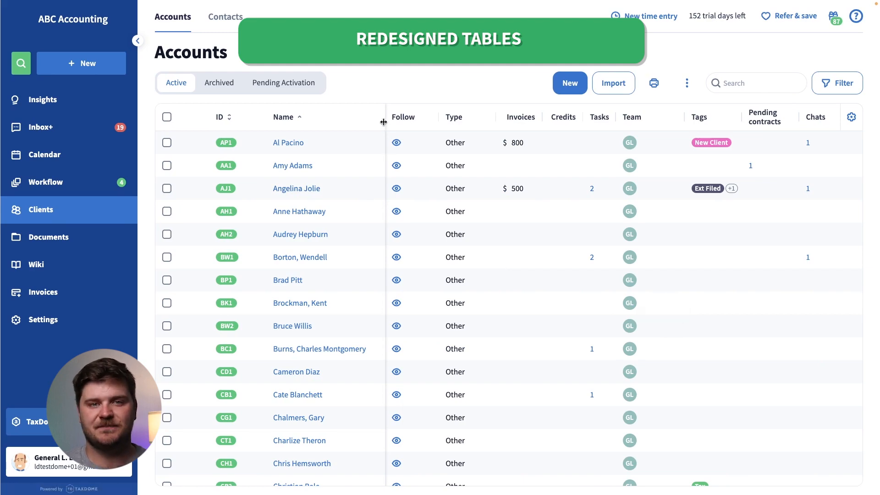
# Limit the Accounts table's displayed columns to Name, Type, Invoices, Tasks, Tags and Chats
pyautogui.click(851, 117)
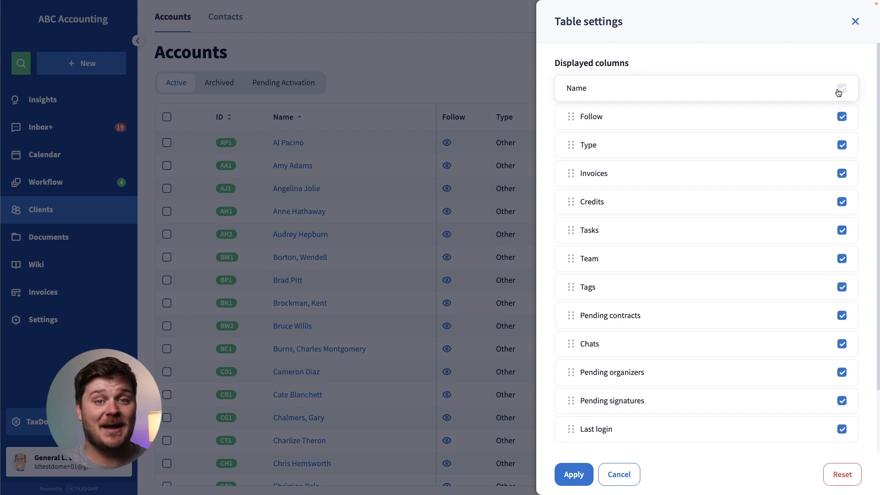
pyautogui.click(574, 475)
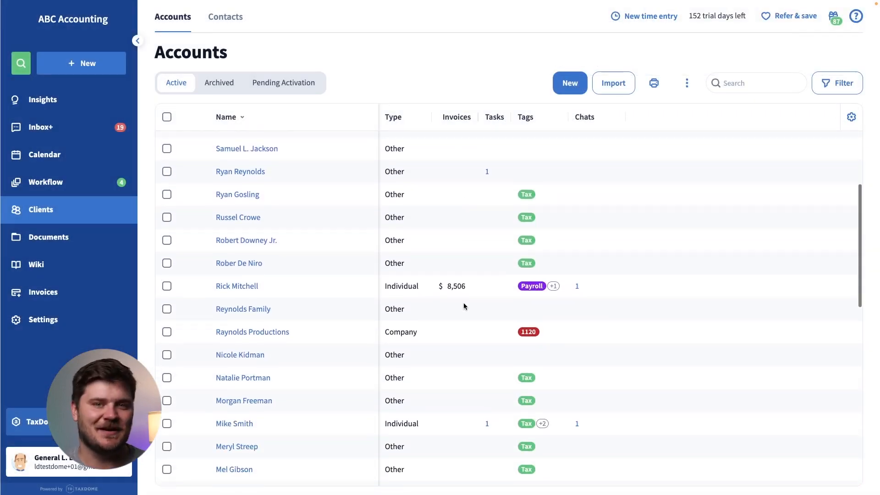
pyautogui.scroll(-3)
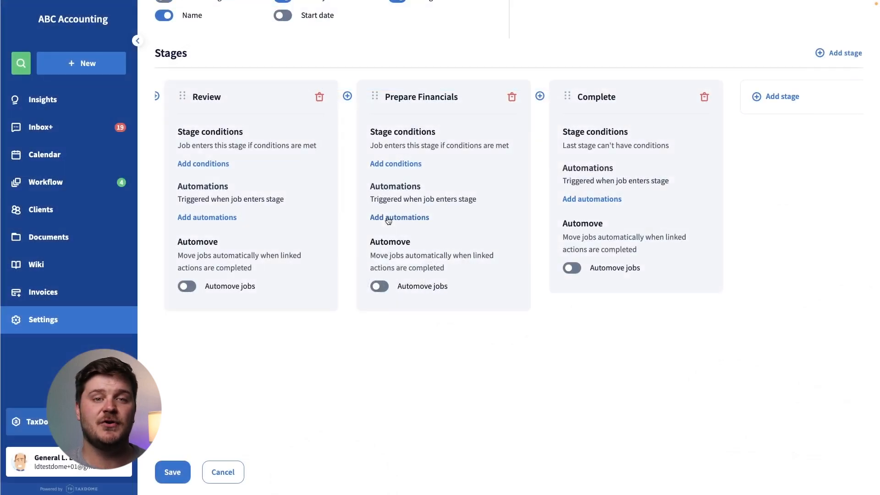
# Add an Update Job Assignees automation to Prepare Financials assigning General E. and clearing existing assignees
pyautogui.click(400, 218)
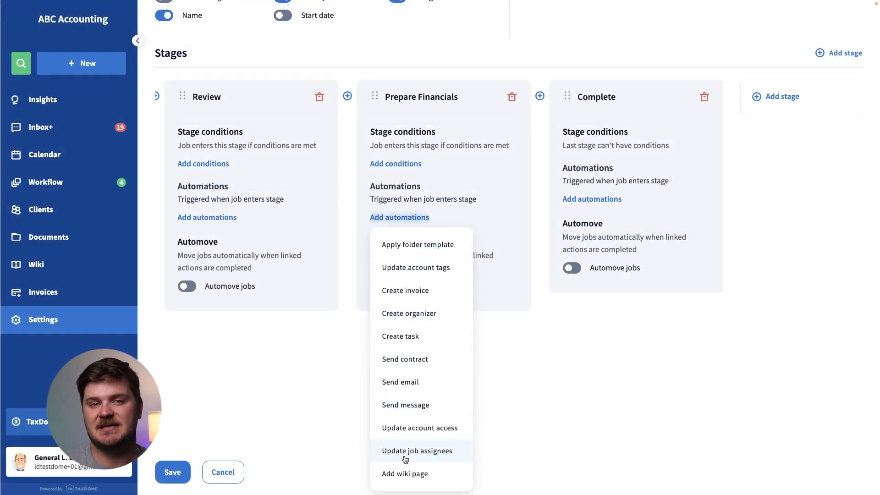
pyautogui.click(418, 450)
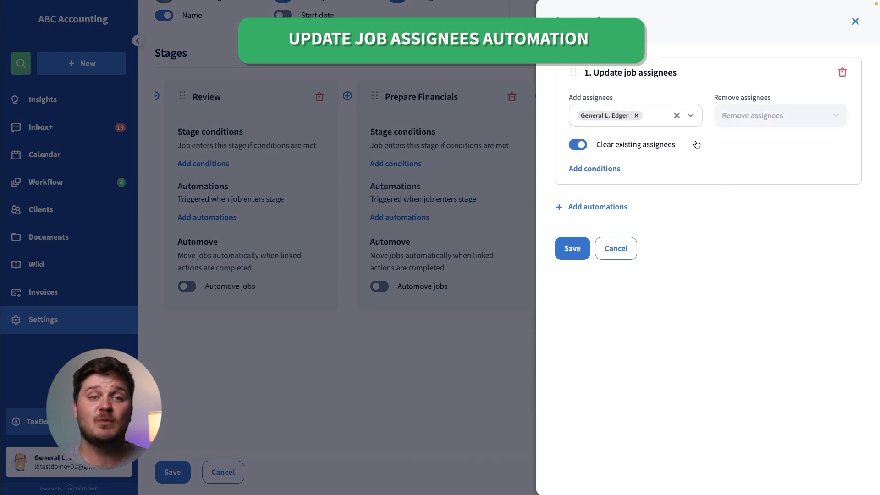
pyautogui.click(572, 249)
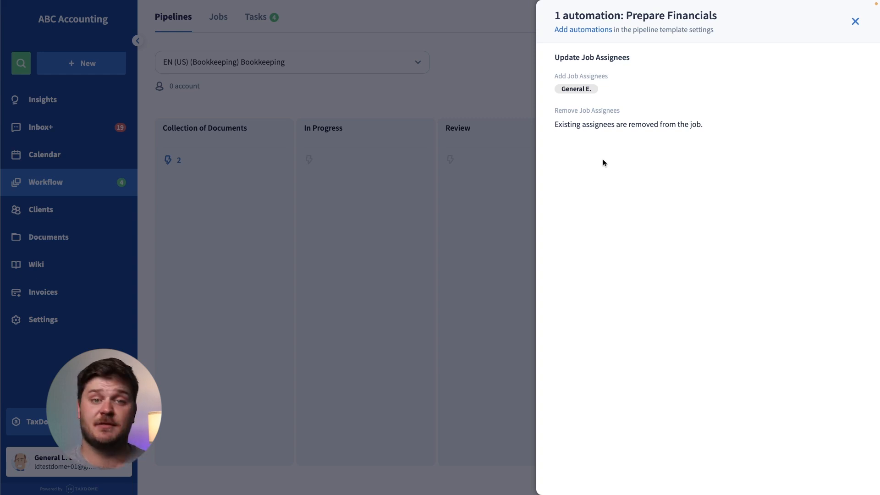
# Add the Biweekly tag to the payroll job's account tags next to Weekly
pyautogui.click(854, 22)
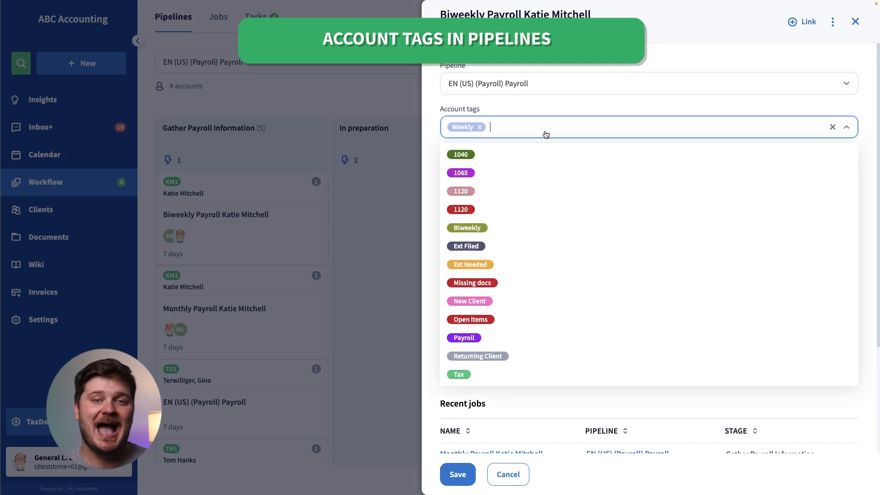
pyautogui.click(467, 227)
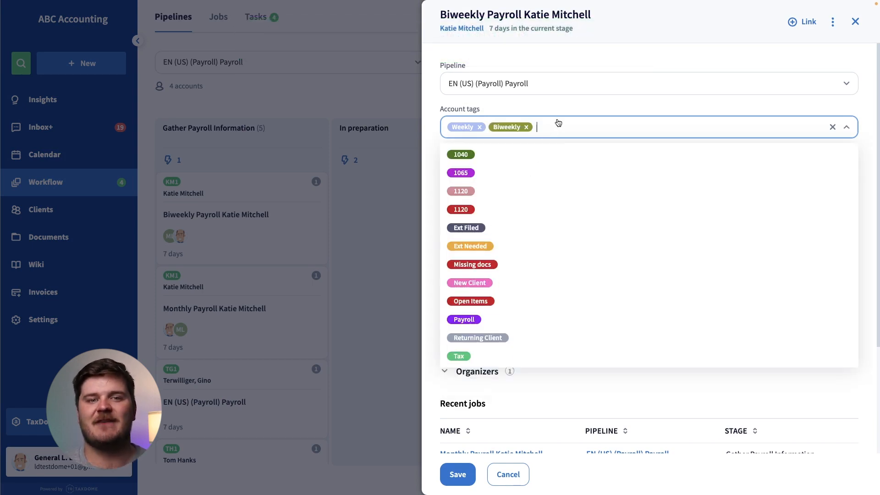
pyautogui.click(556, 127)
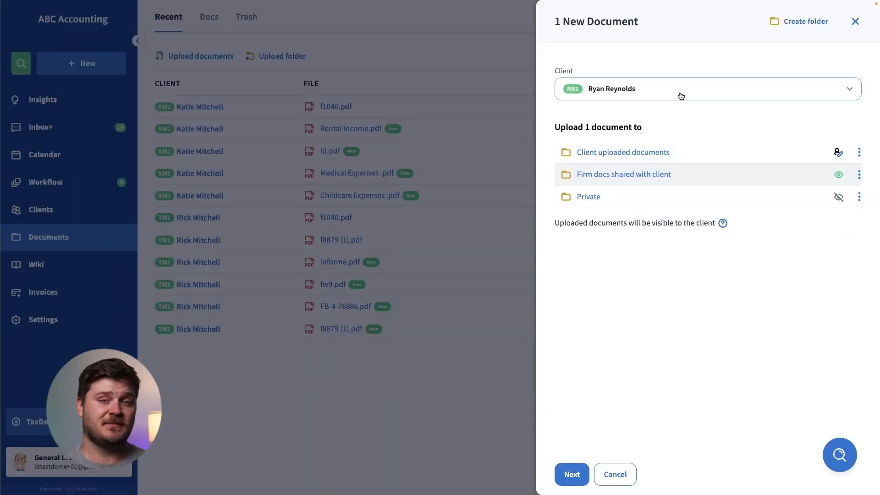
# Continue the Ryan Reynolds document upload and start linking the document to jobs
pyautogui.click(572, 475)
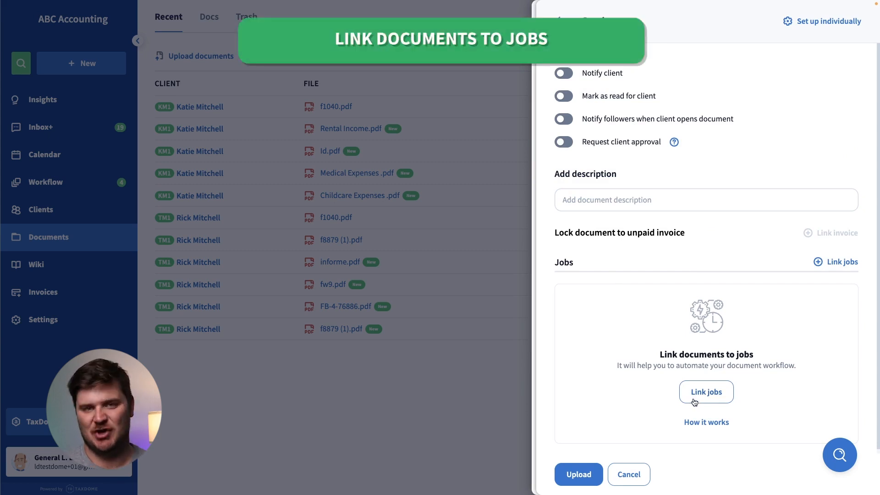
pyautogui.click(706, 392)
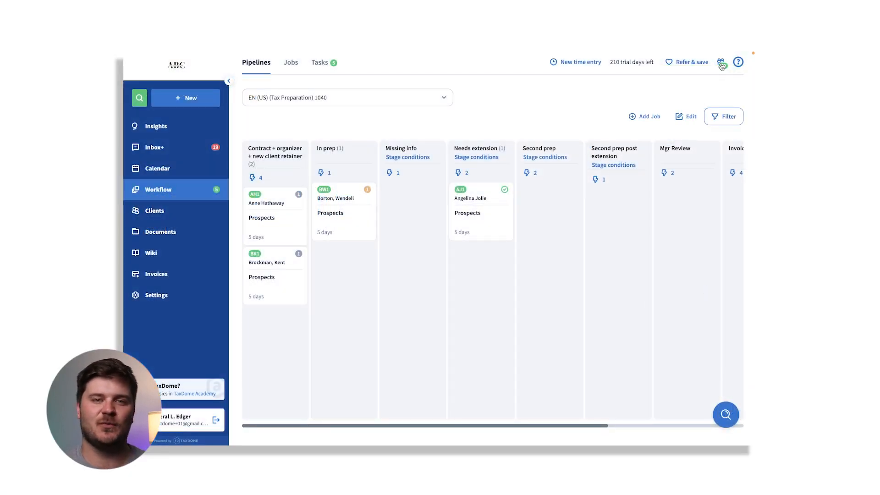
pyautogui.click(721, 62)
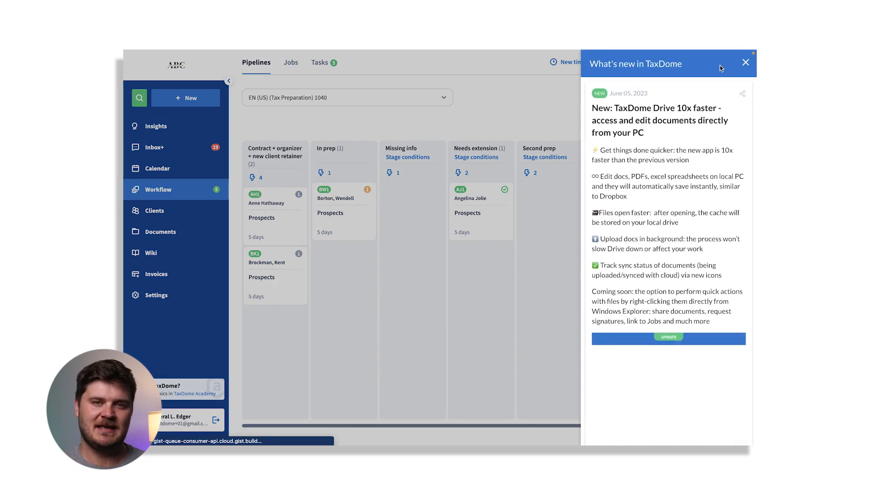
pyautogui.click(746, 63)
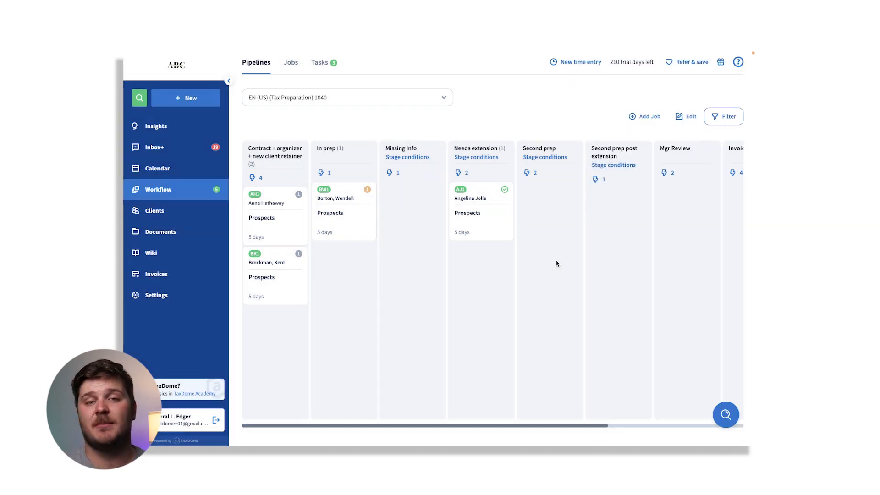
pyautogui.moveTo(147, 367)
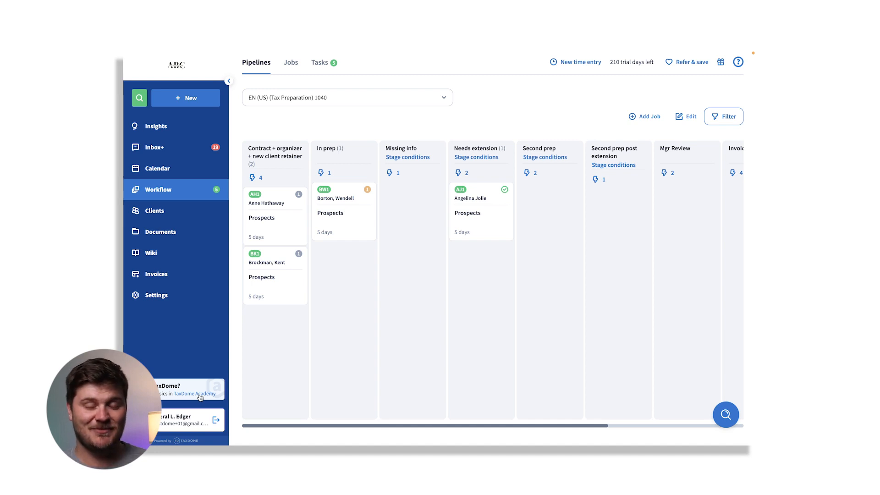
pyautogui.click(196, 394)
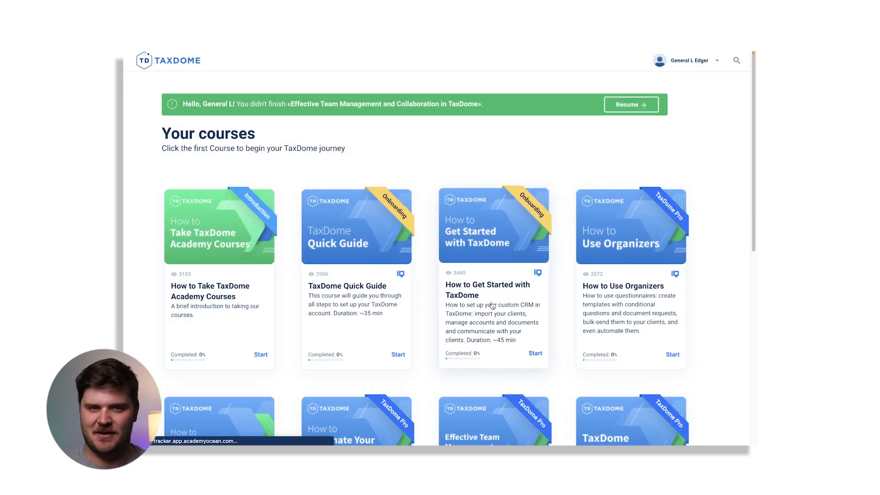
# View the How to Get Started with TaxDome course's Basic CRM Setup lesson
pyautogui.click(536, 353)
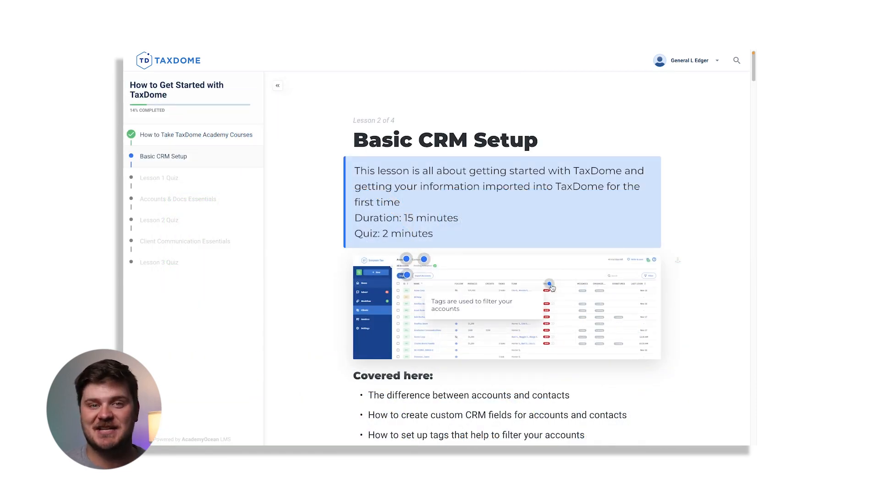
pyautogui.scroll(-3)
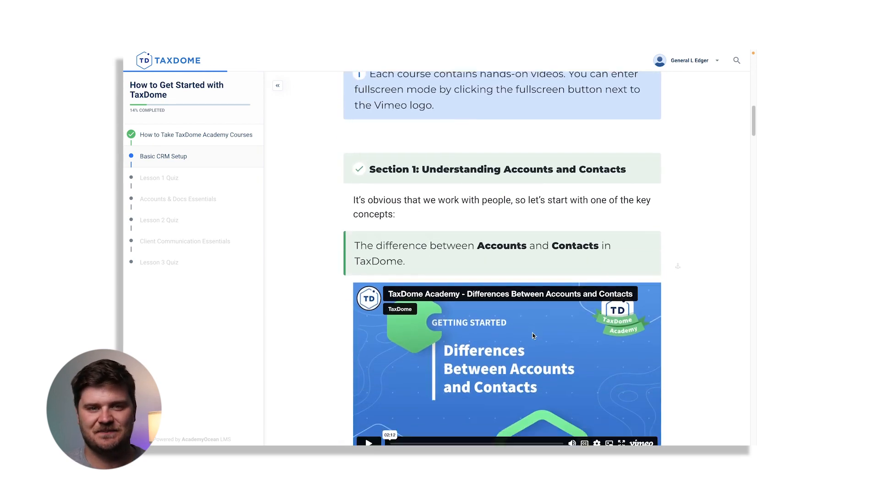
pyautogui.scroll(-3)
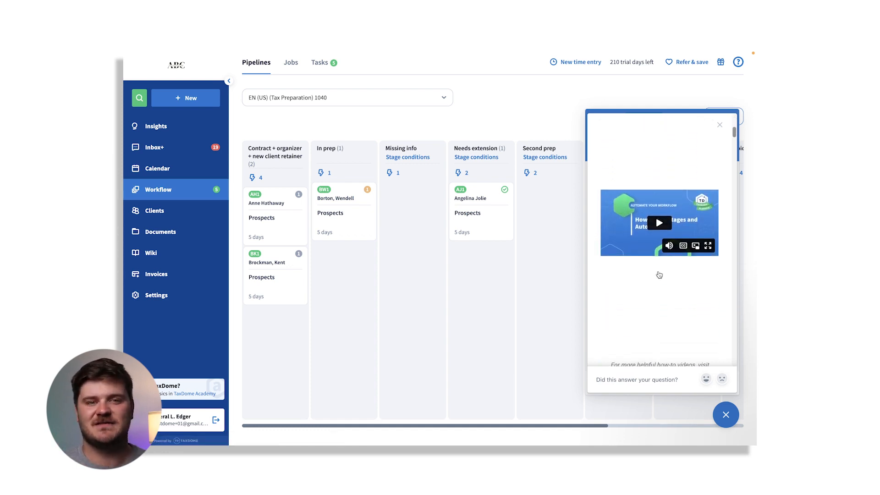
# Scroll the automations help answer past its video to the 'Automations, explained' section
pyautogui.scroll(-3)
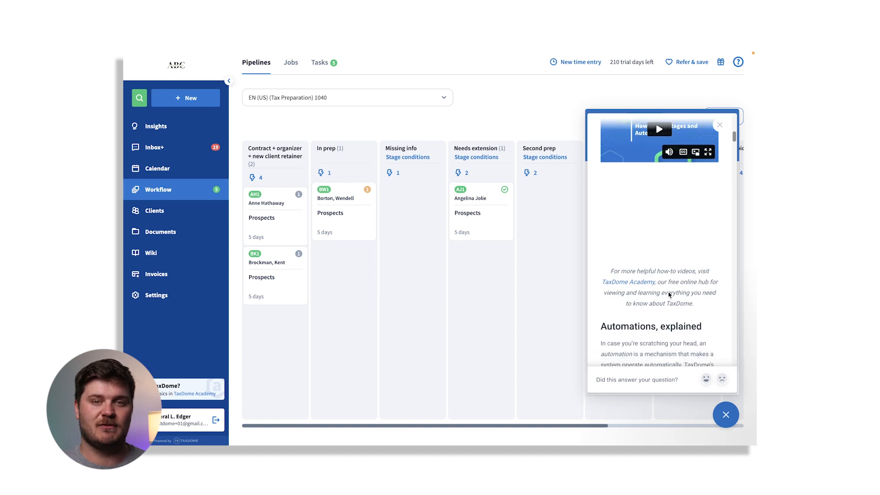